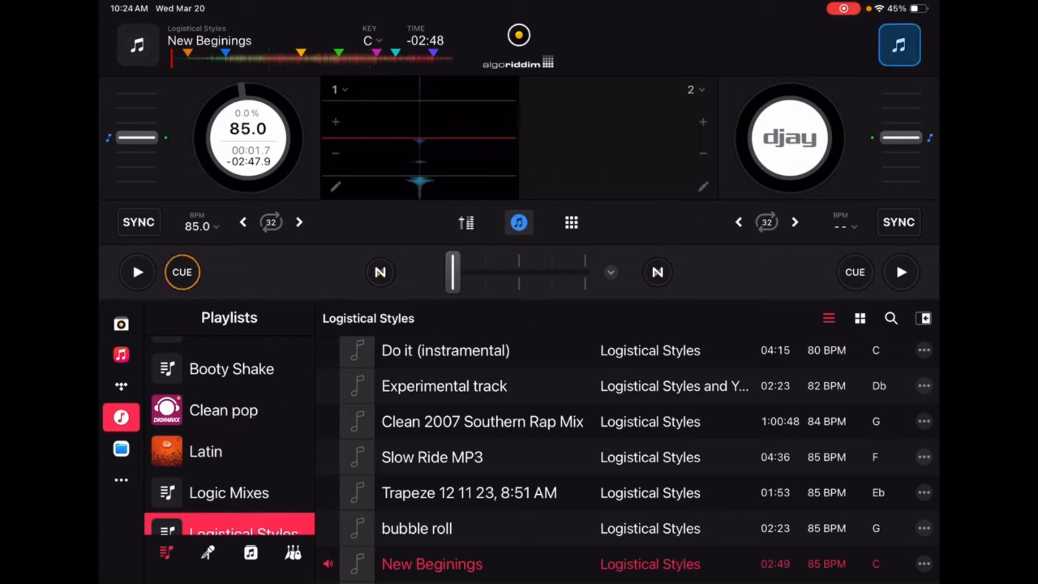
- Switch from the library to the mixer view showing deck 1's cue pads
left_click(466, 222)
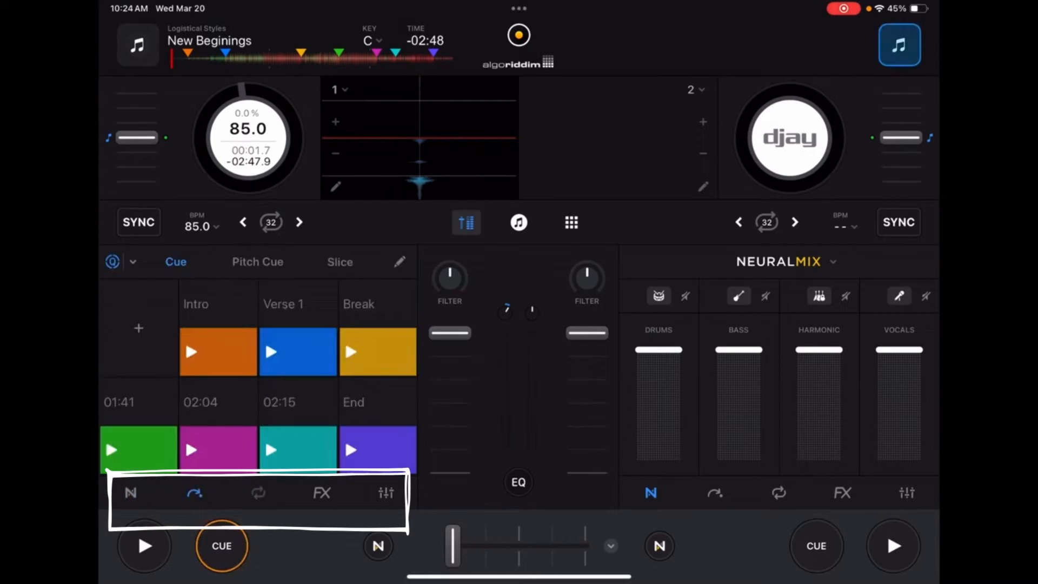
left_click(386, 492)
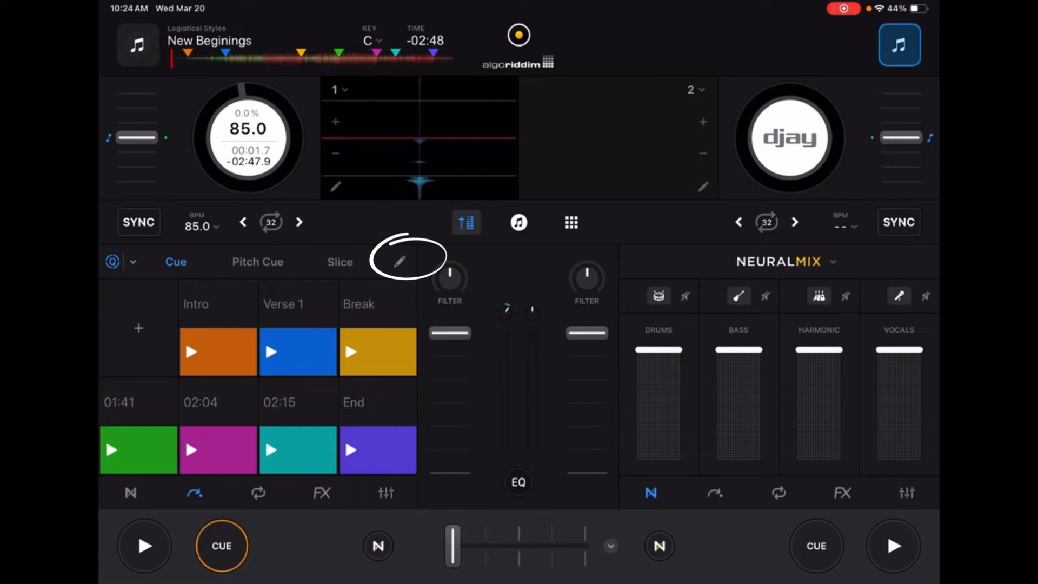
- Delete deck 1's Intro cue pad and add a new cue in an empty slot
left_click(398, 260)
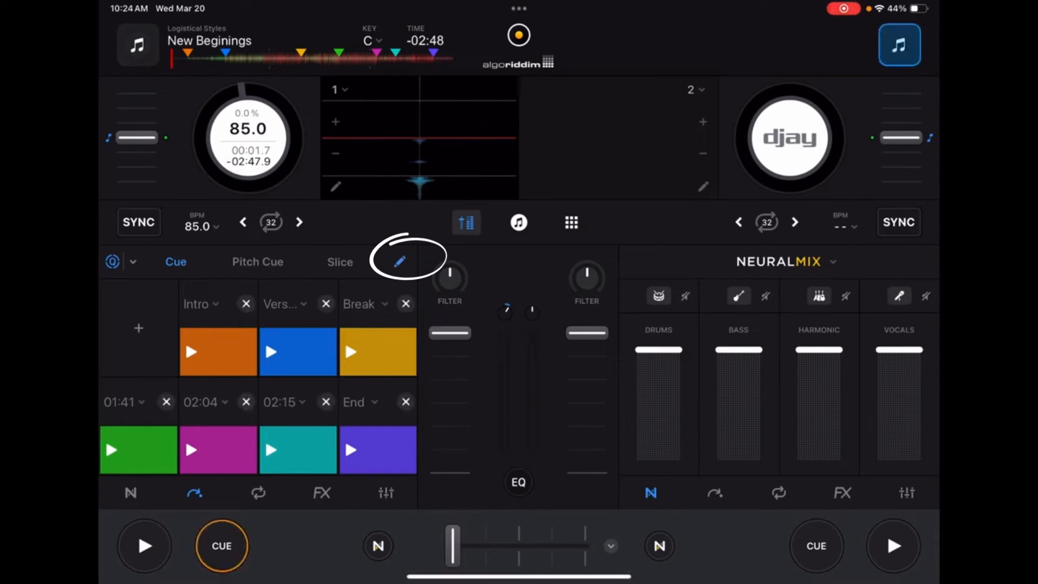
left_click(899, 45)
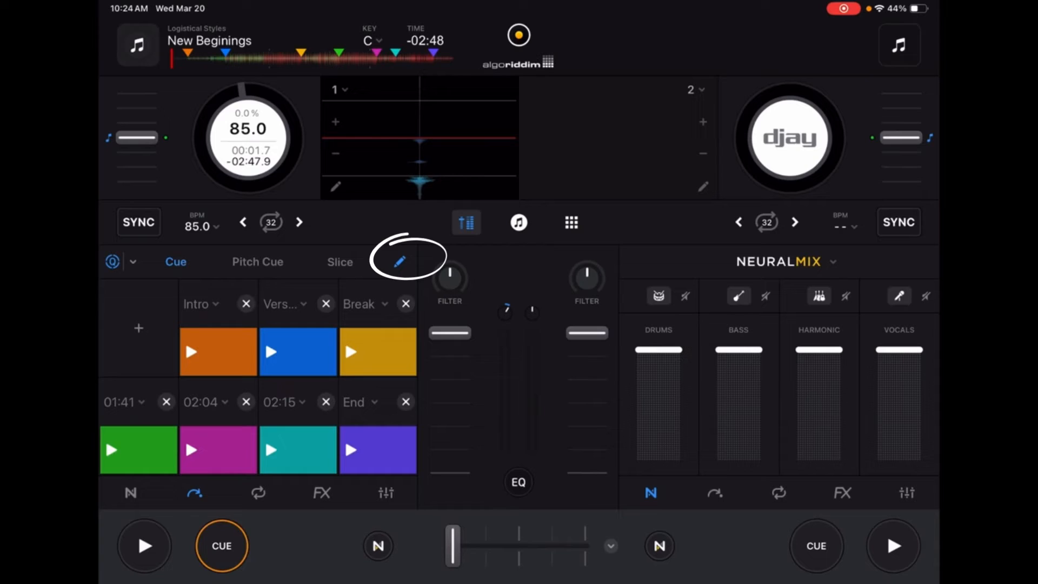
left_click(399, 262)
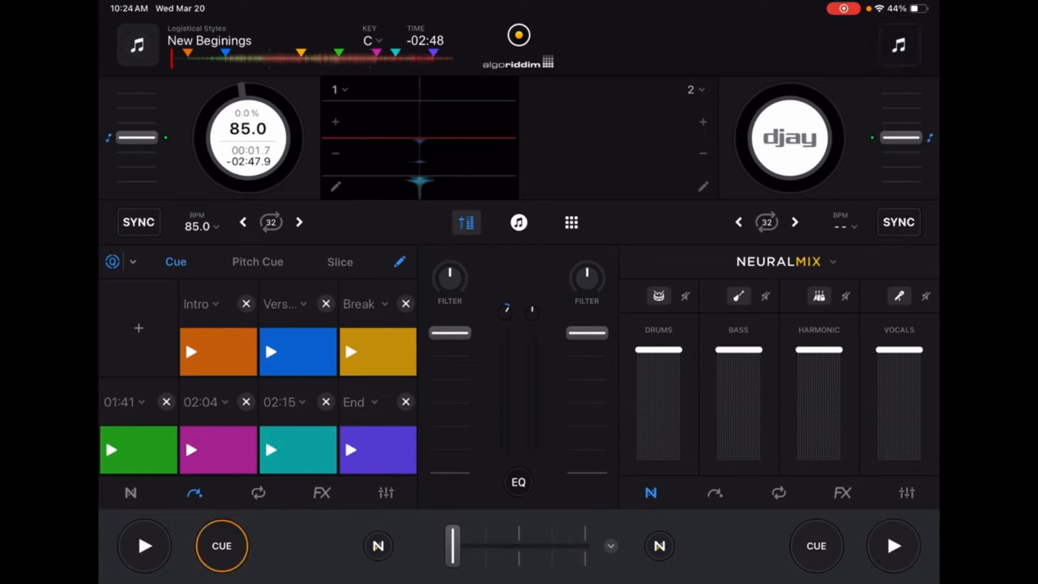
left_click(246, 303)
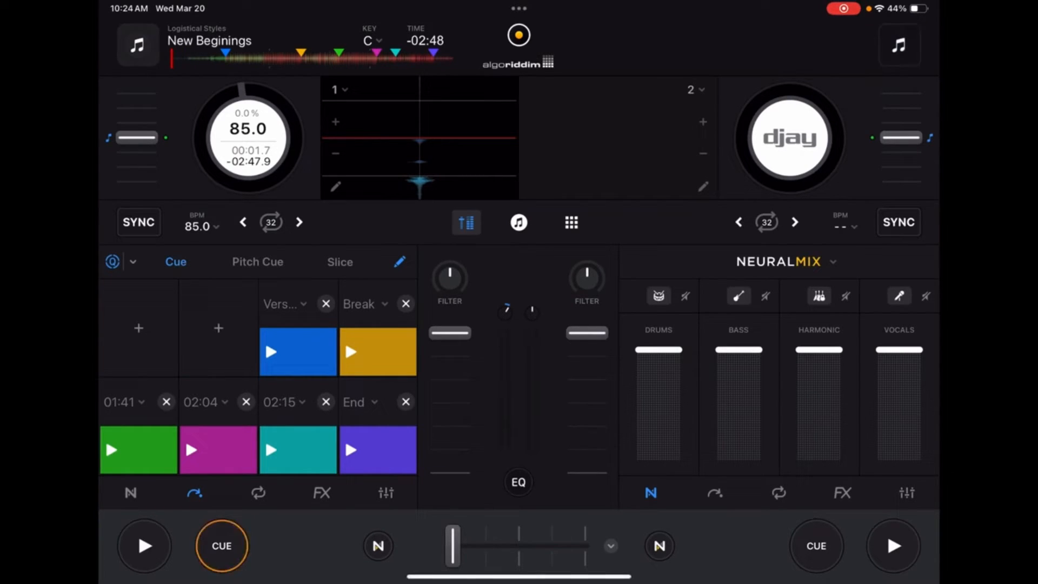
left_click(139, 327)
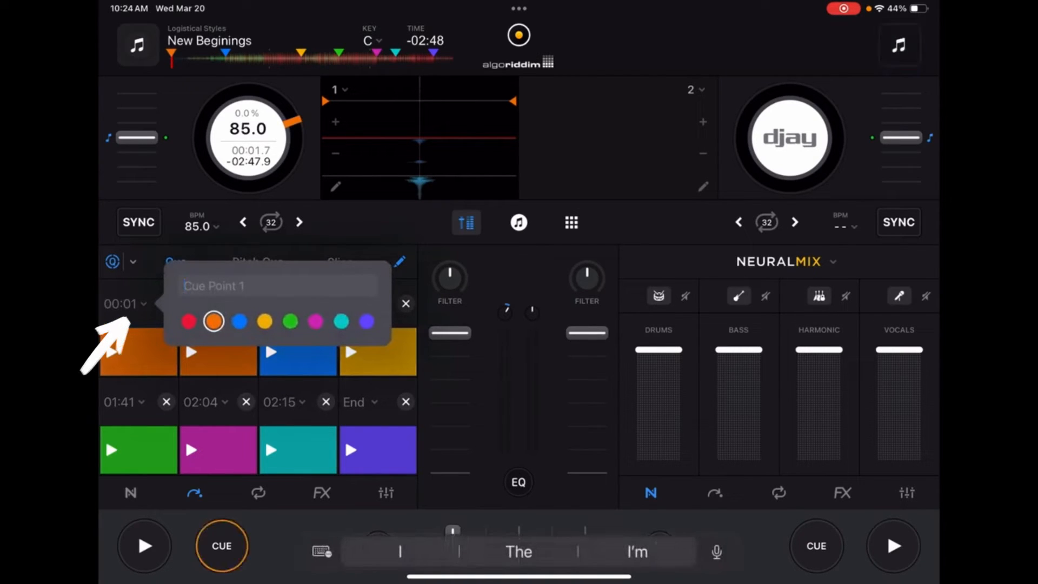
- Name the new cue 'Beginning', colour it red, and delete the Break pad
type("Begining")
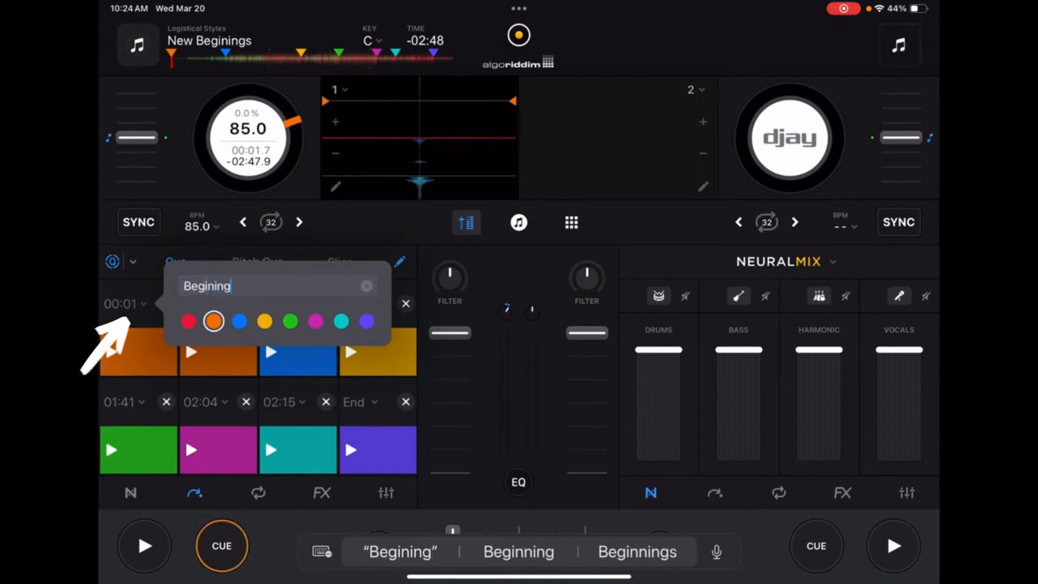
left_click(518, 551)
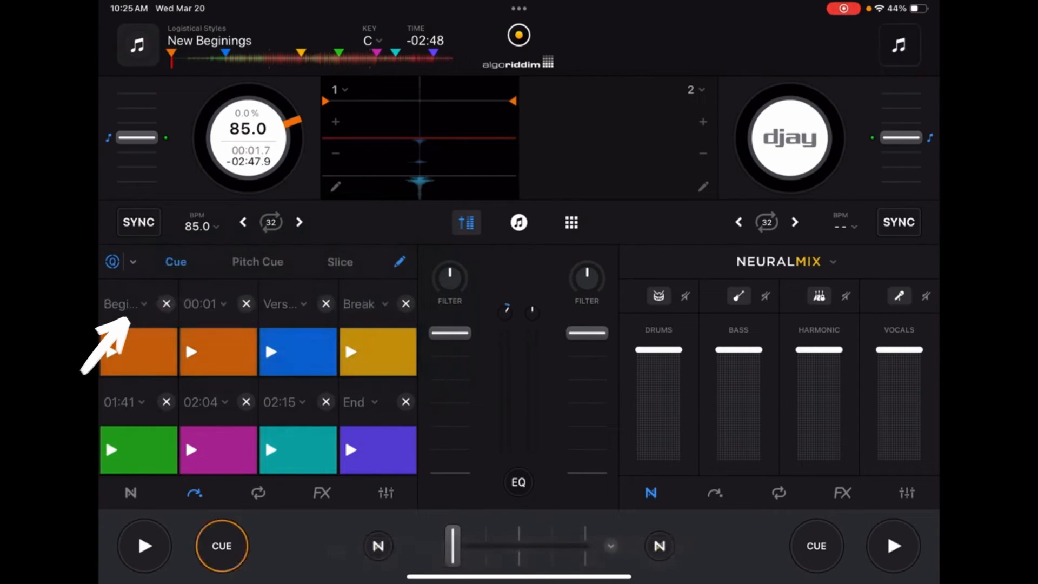
left_click(122, 304)
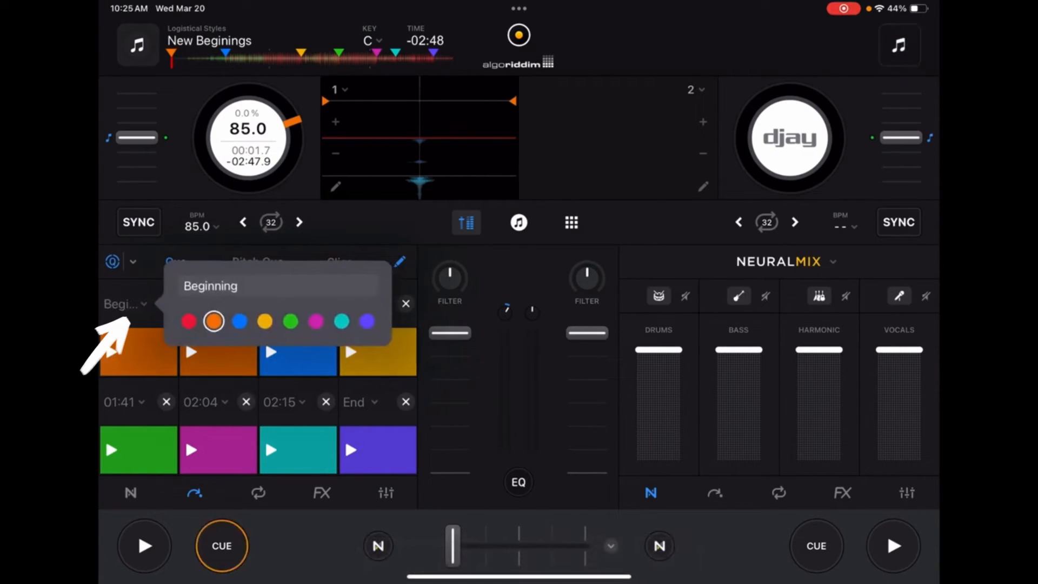
left_click(188, 321)
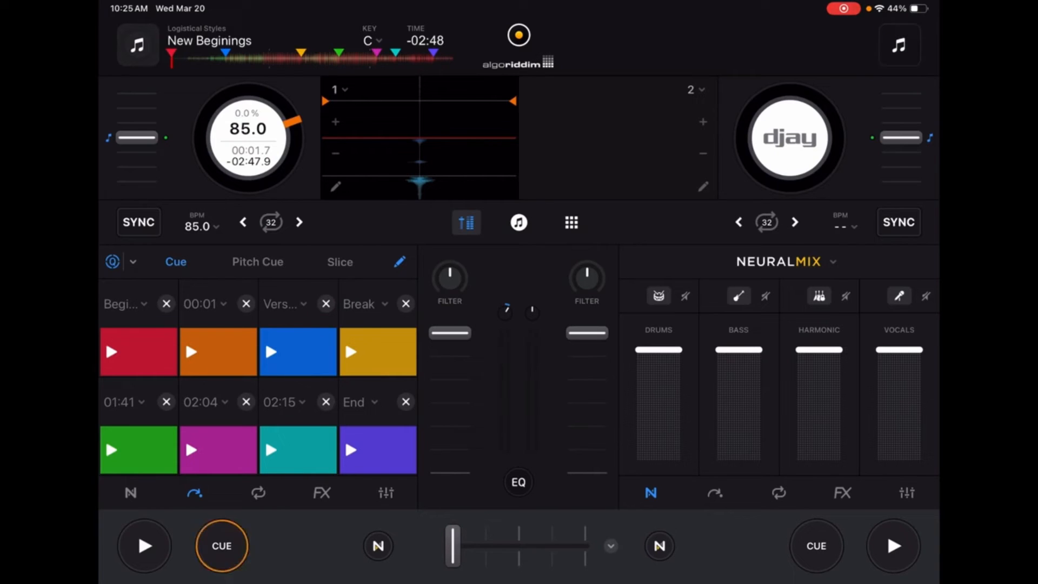
left_click(405, 303)
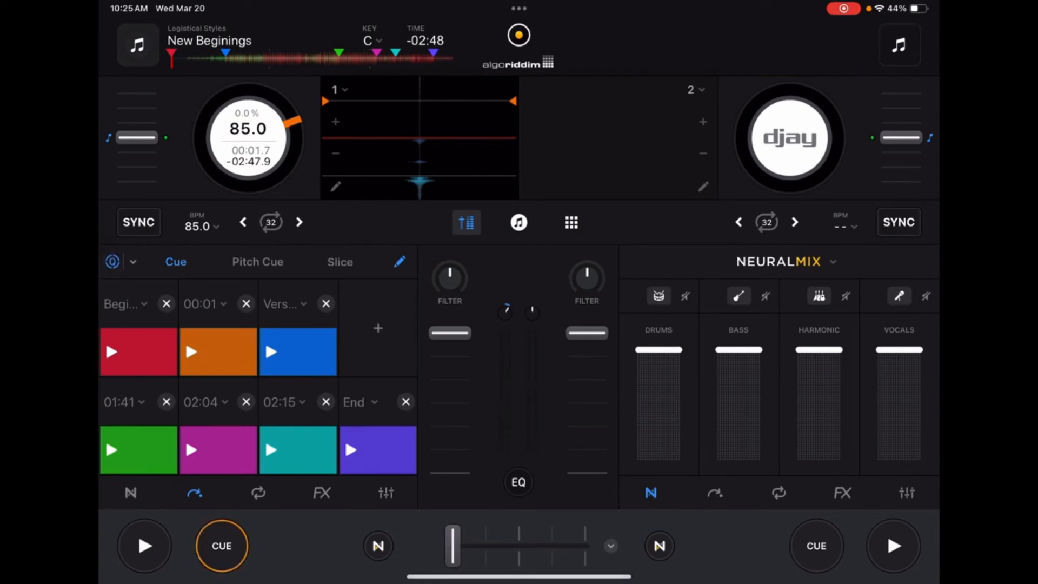
- Set cue and loop quantize to 1 and leave cue pad editing mode
left_click(113, 260)
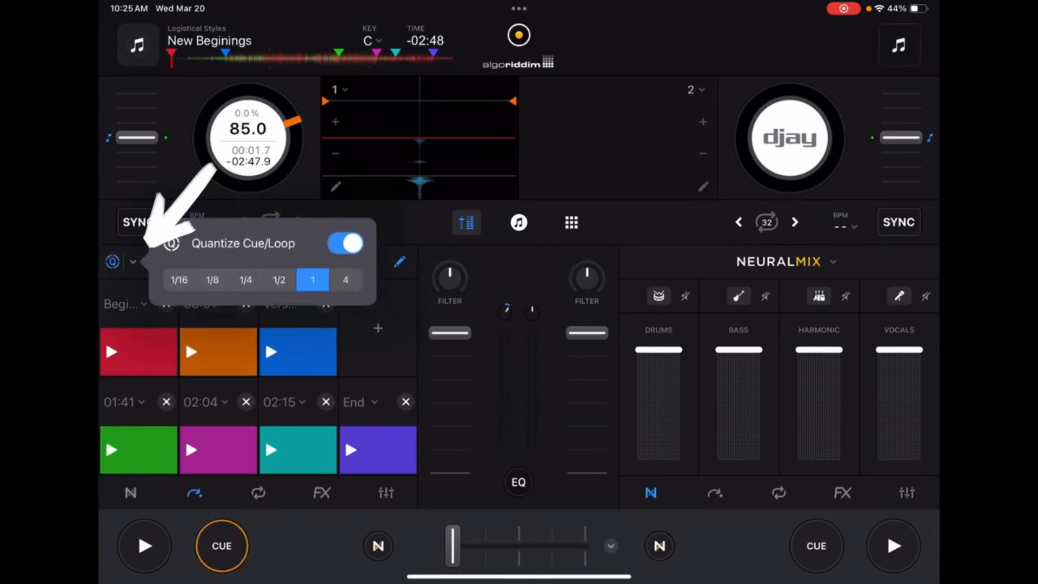
left_click(344, 243)
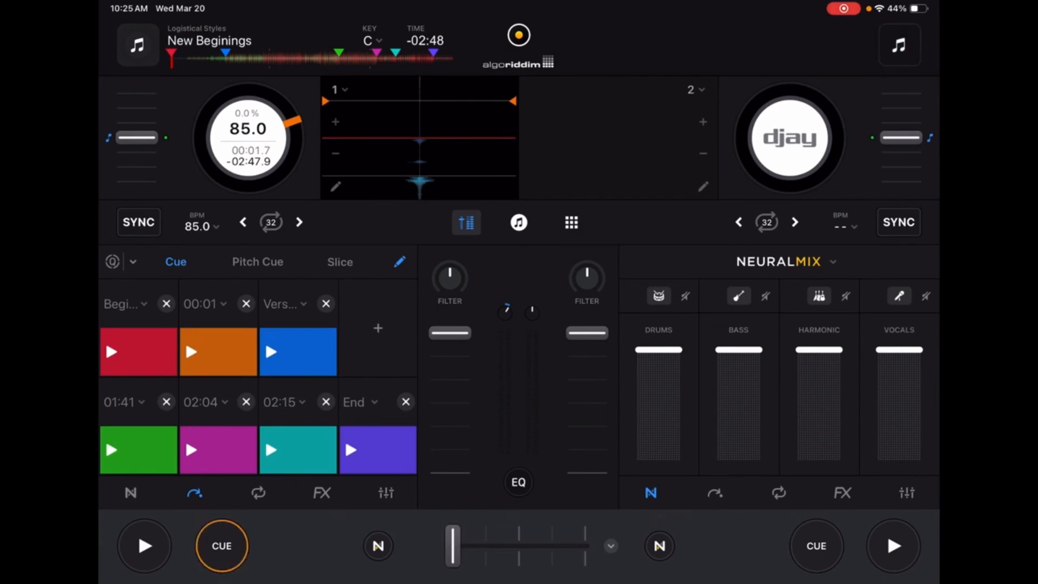
left_click(400, 261)
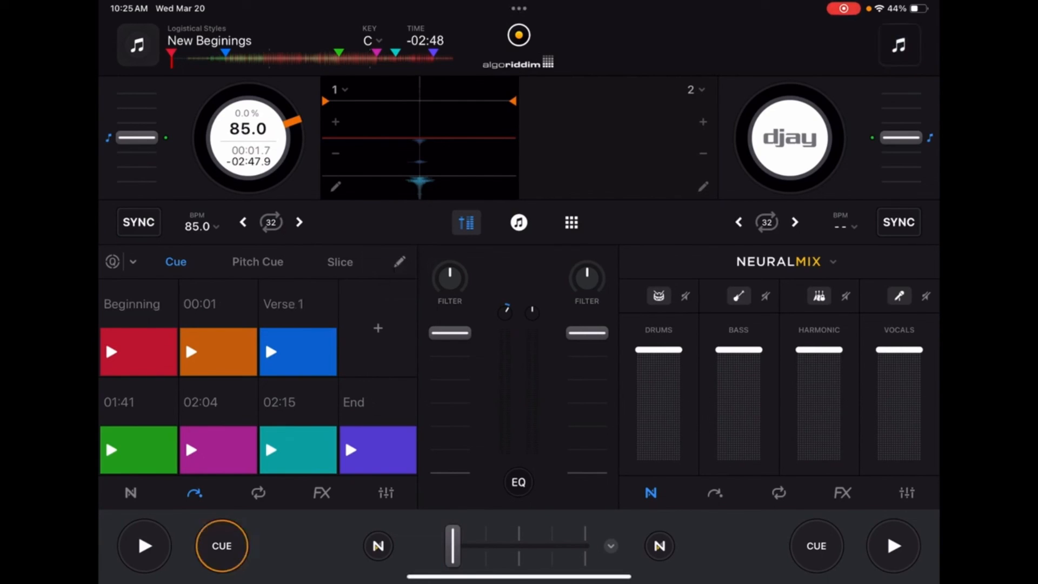